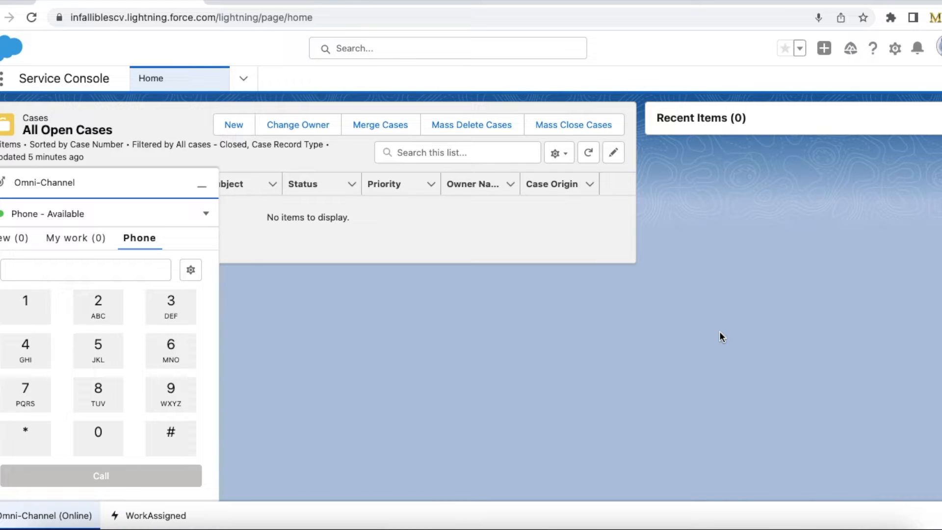
pyautogui.moveTo(364, 6)
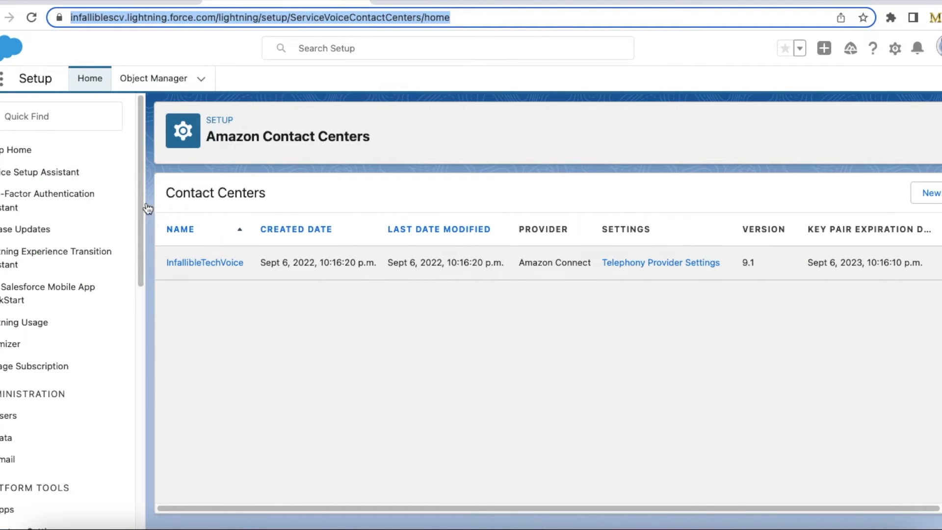
pyautogui.moveTo(204, 262)
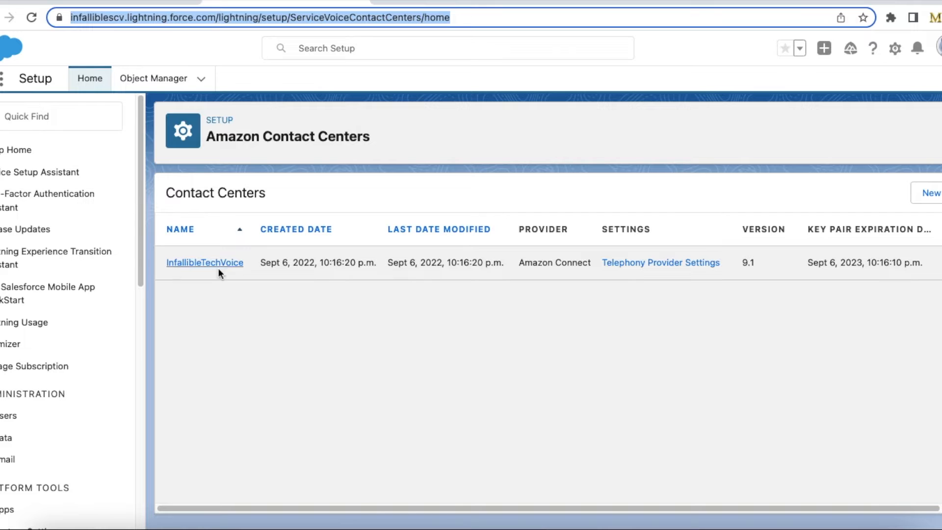
pyautogui.moveTo(200, 250)
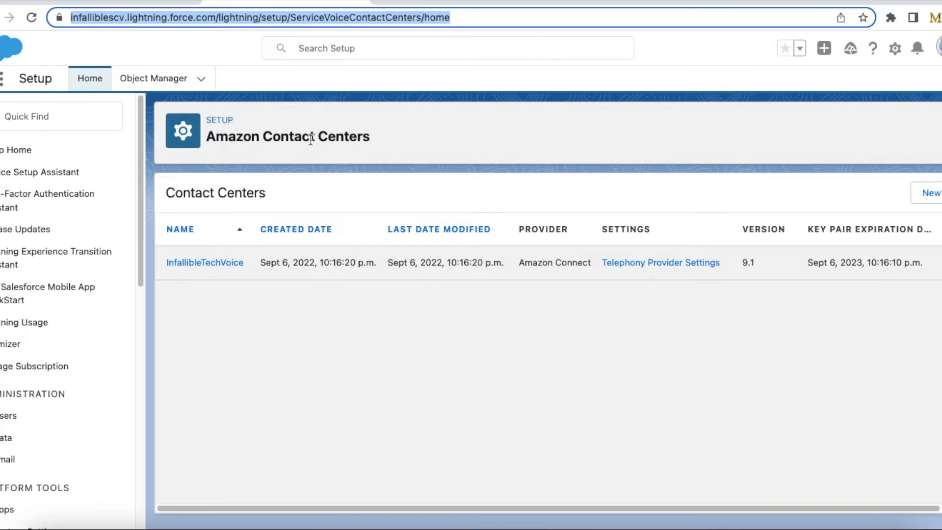
pyautogui.moveTo(685, 265)
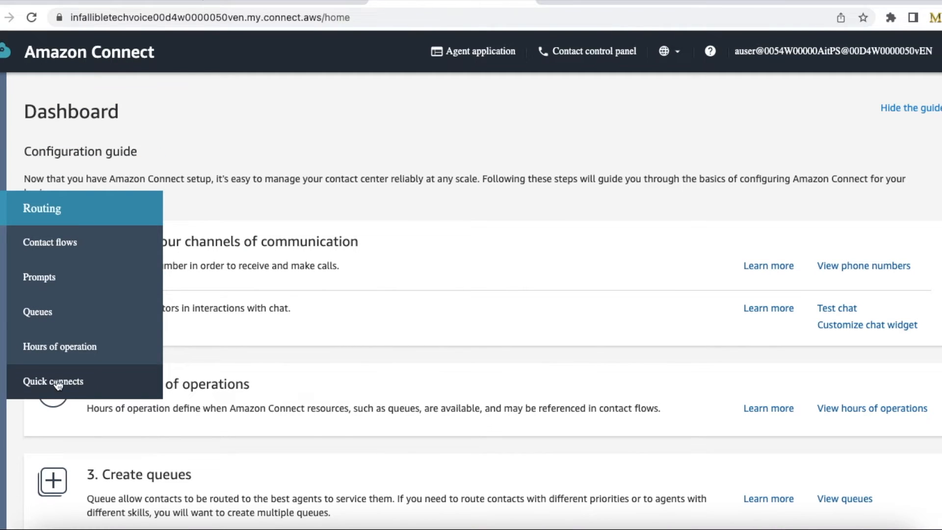
# Go to Routing > Quick connects to list the Admin User and Test User quick connects
pyautogui.click(53, 381)
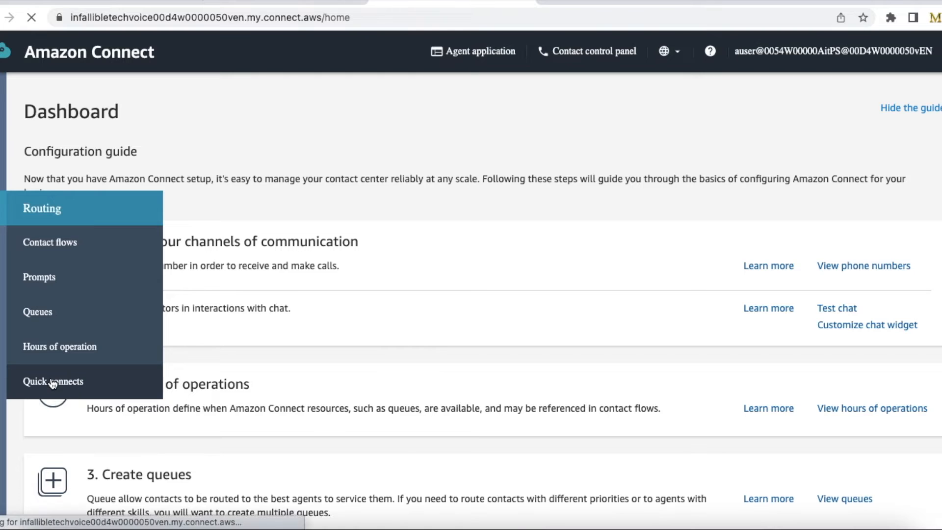
pyautogui.click(53, 380)
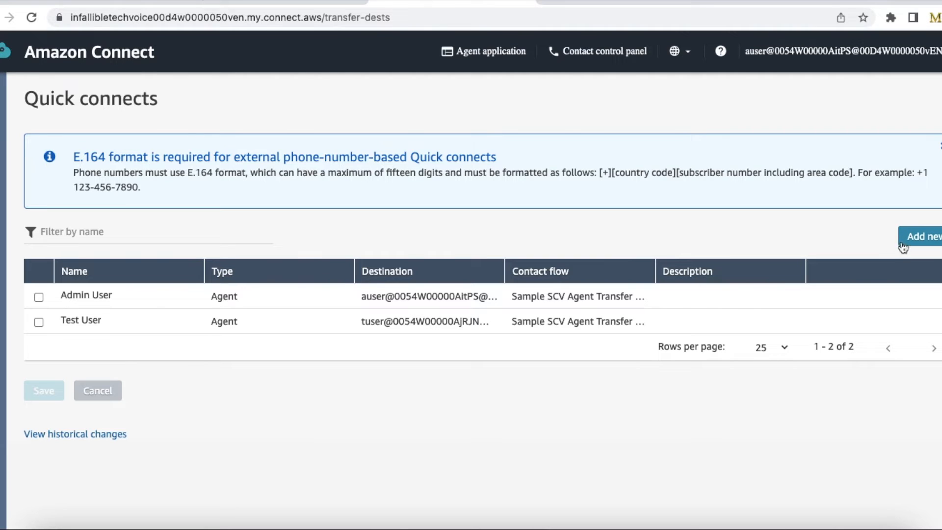
pyautogui.moveTo(891, 245)
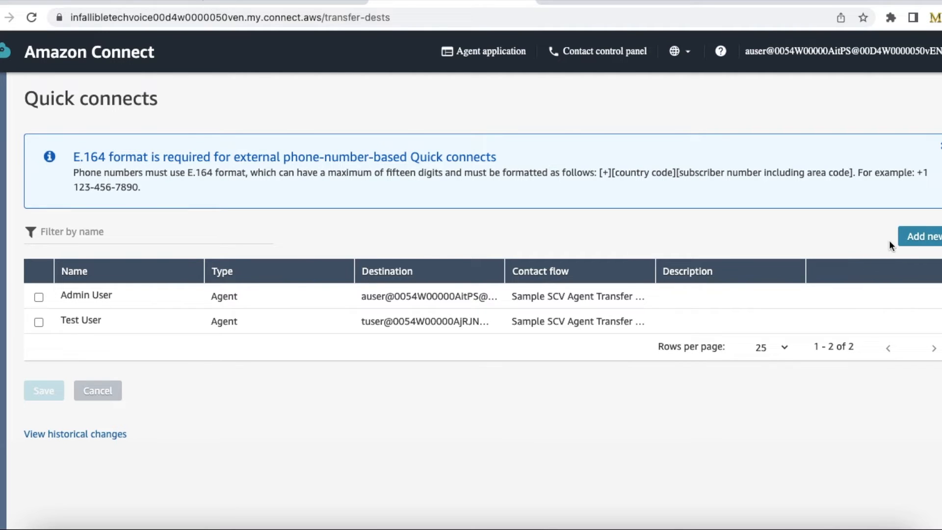
pyautogui.moveTo(554, 295)
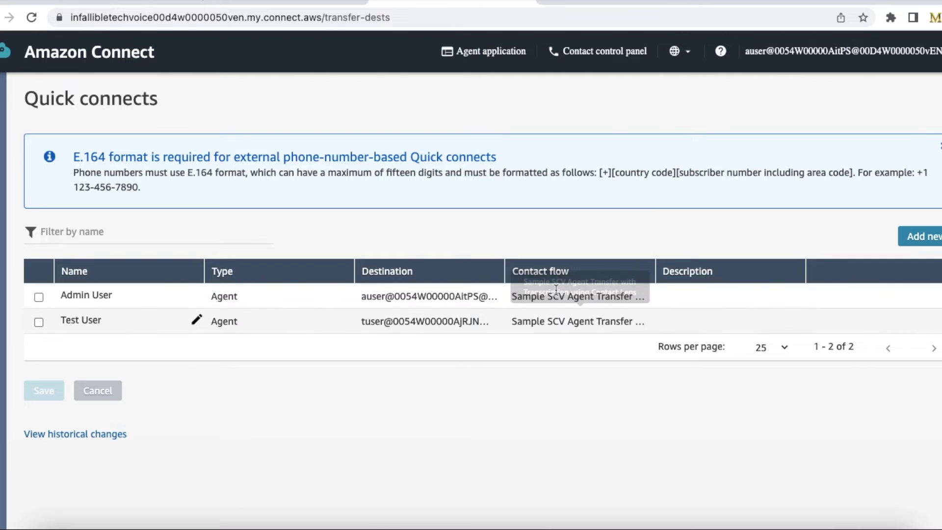
pyautogui.moveTo(442, 360)
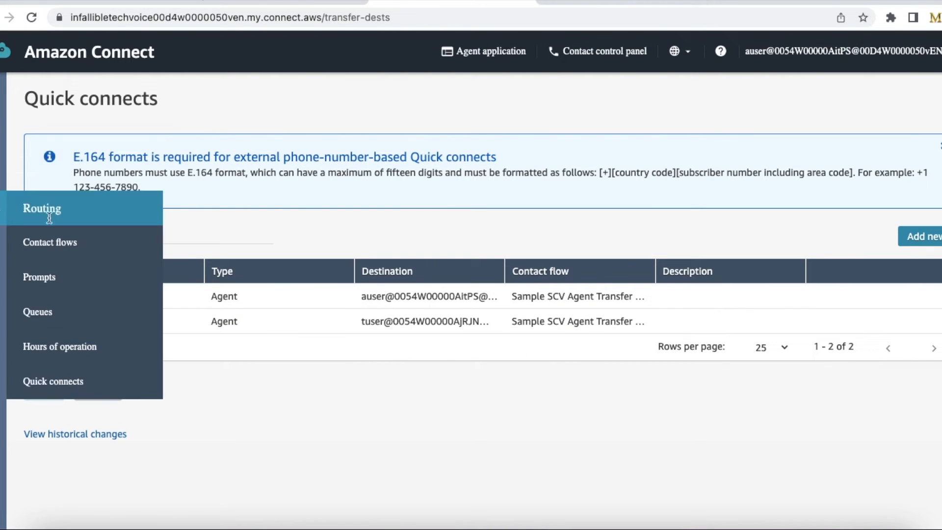
# Go to Routing > Queues and open BasicQueue's edit page
pyautogui.click(38, 312)
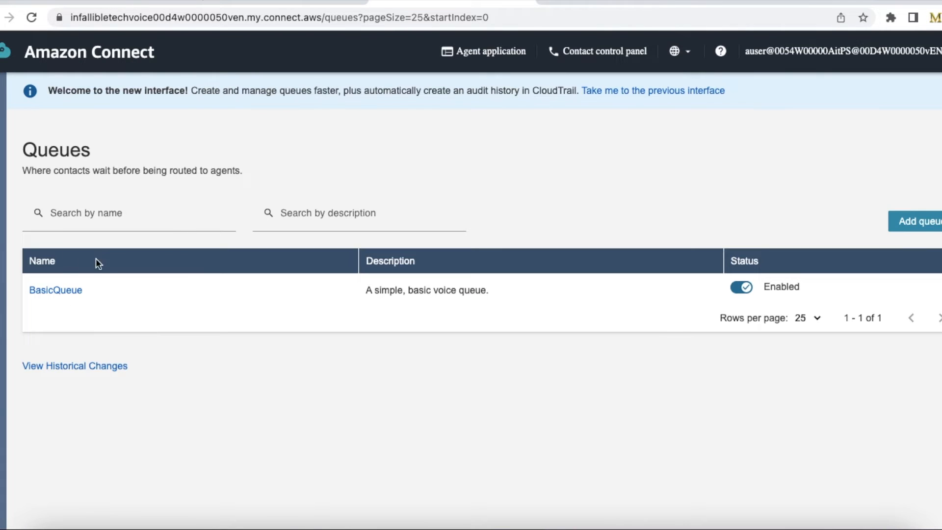
pyautogui.moveTo(92, 299)
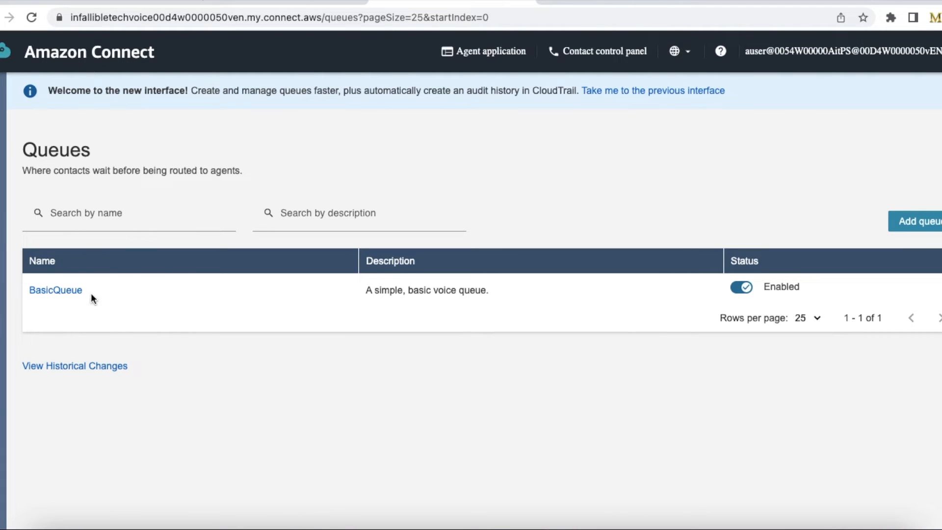
pyautogui.click(55, 289)
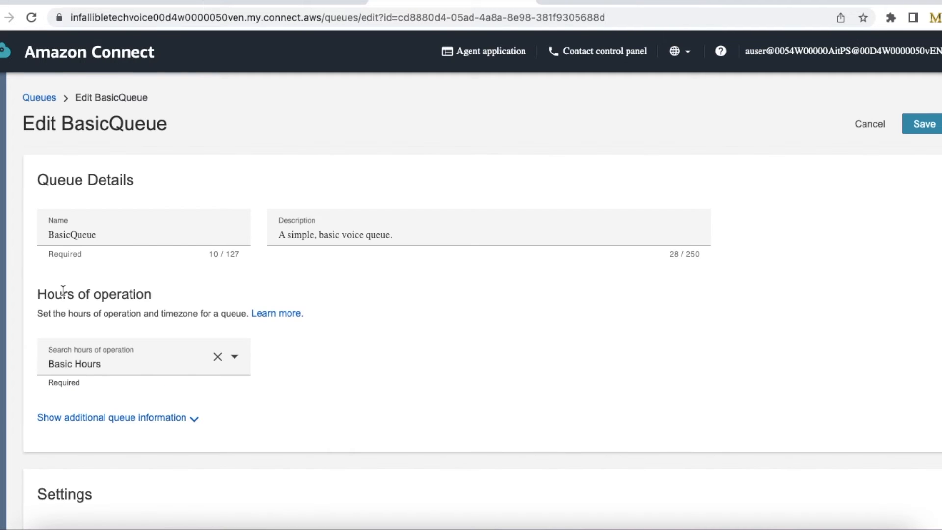
pyautogui.scroll(-3)
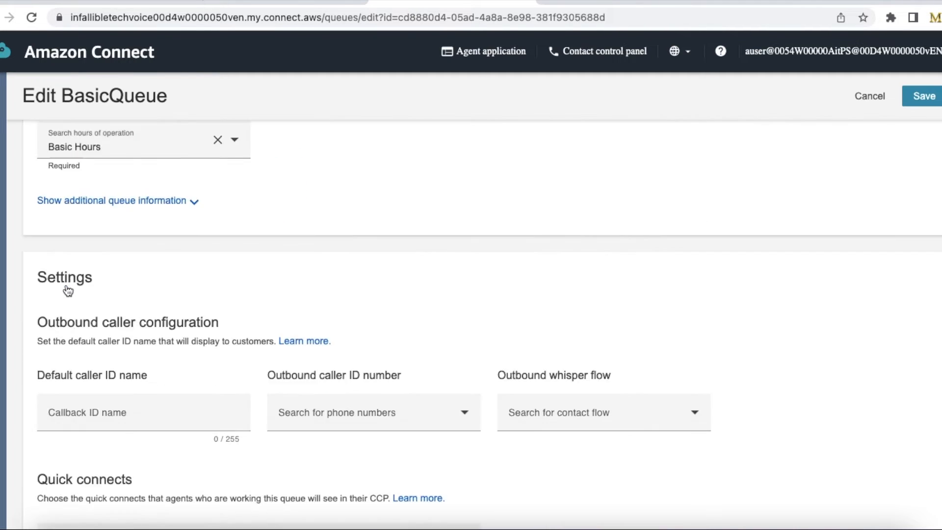
pyautogui.scroll(-3)
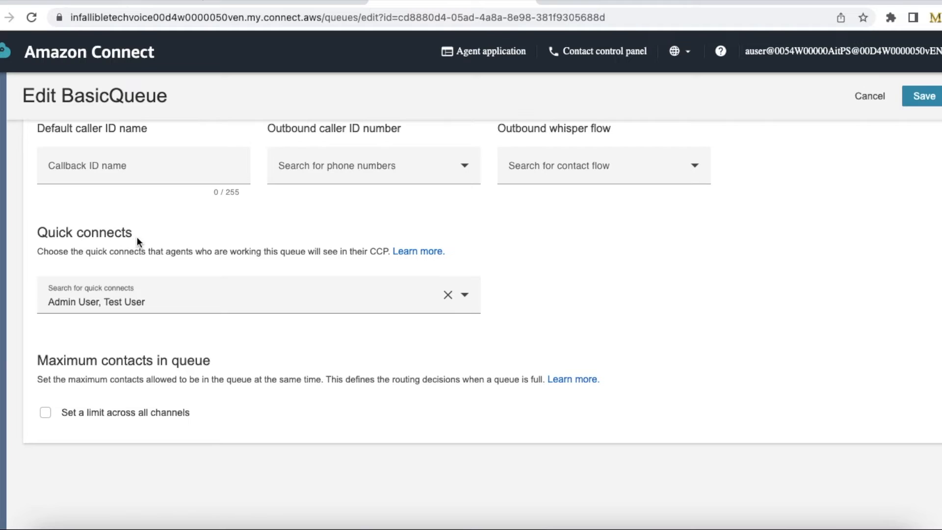
pyautogui.doubleClick(84, 232)
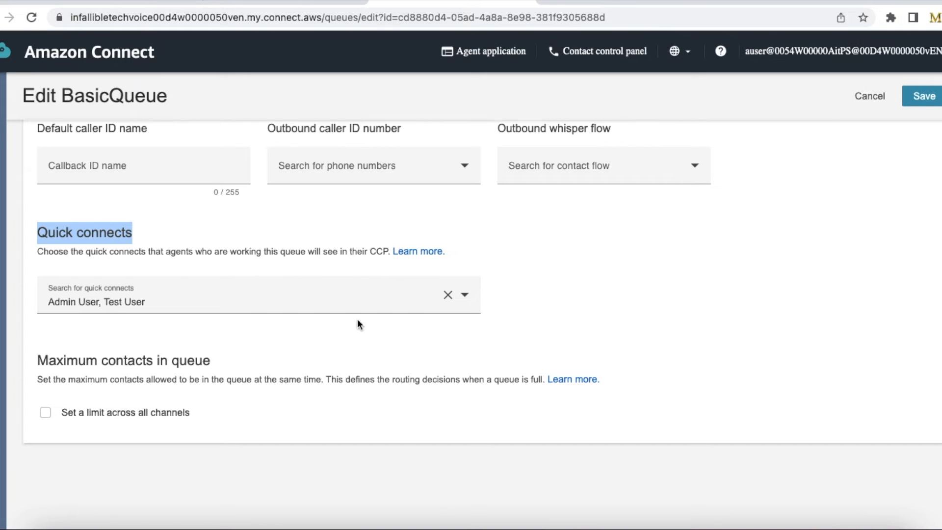
pyautogui.moveTo(500, 273)
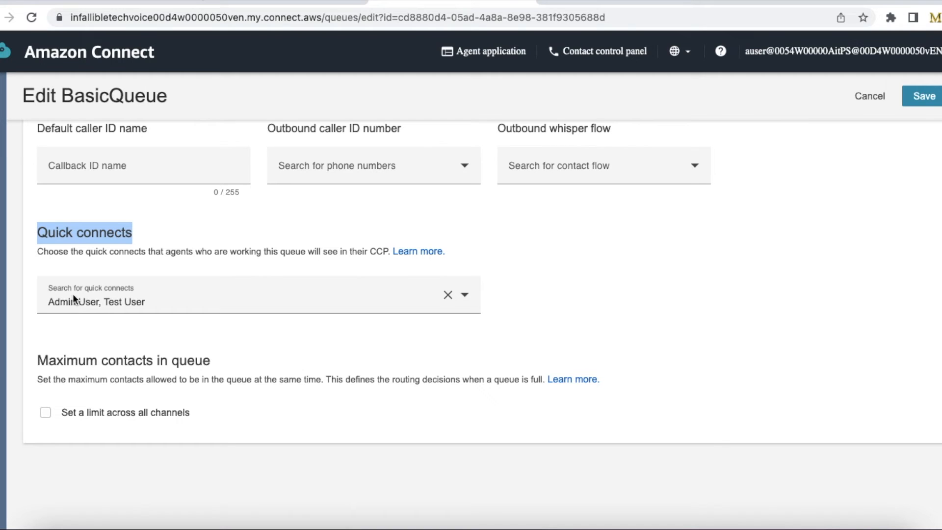
pyautogui.moveTo(46, 329)
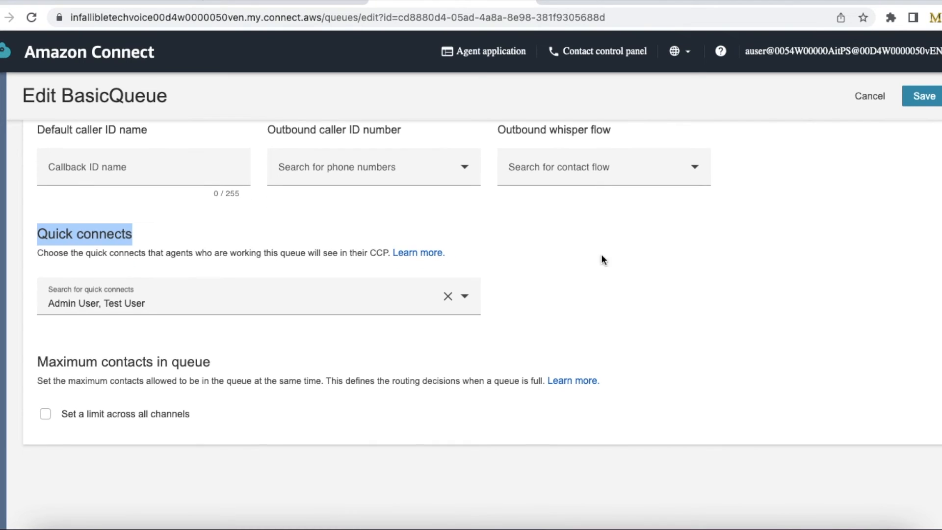
pyautogui.scroll(3)
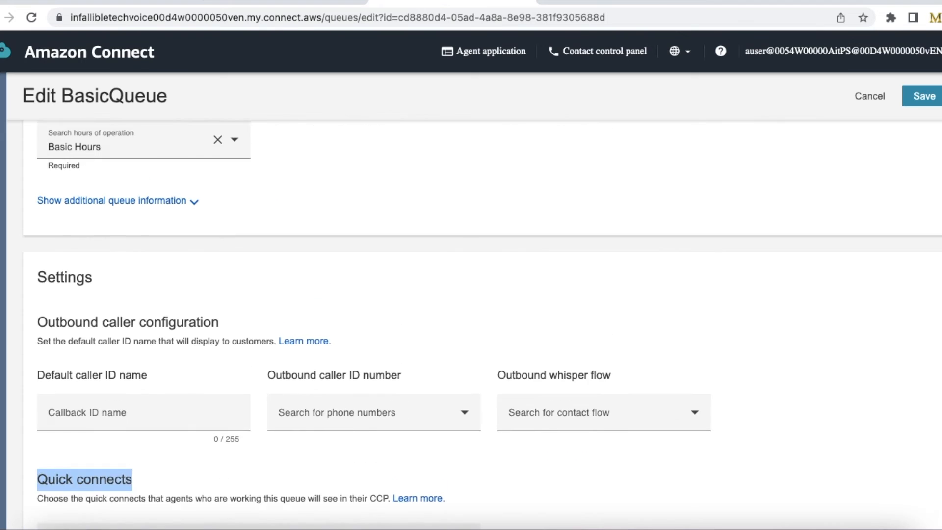
pyautogui.scroll(3)
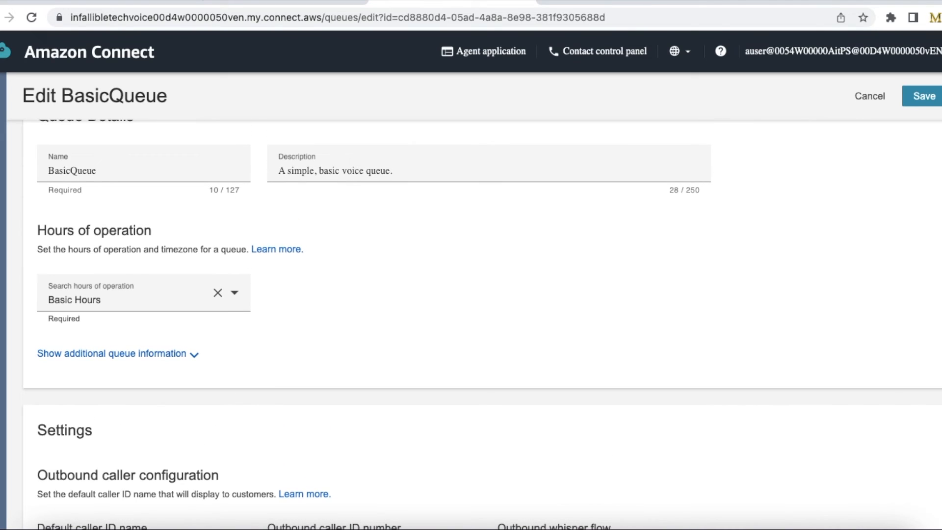